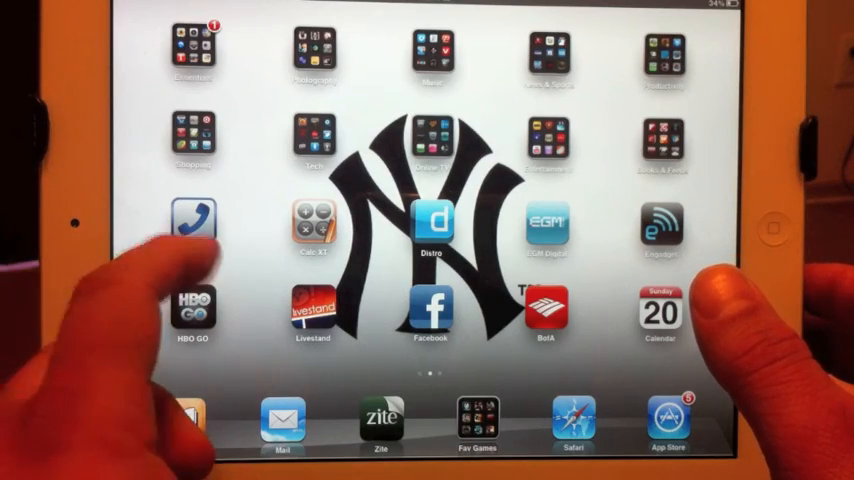
- Launch the Talkatone app from the iPad home screen
{"action": "left_click", "coordinate": [192, 230]}
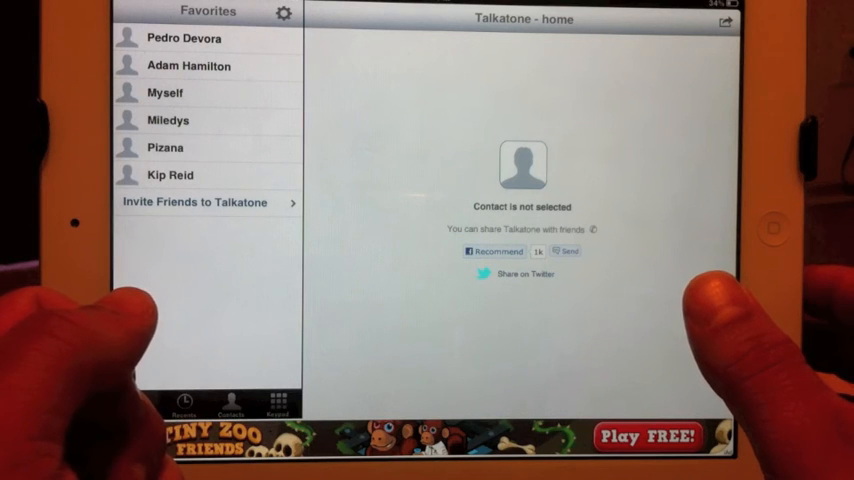
{"action": "left_click", "coordinate": [136, 404]}
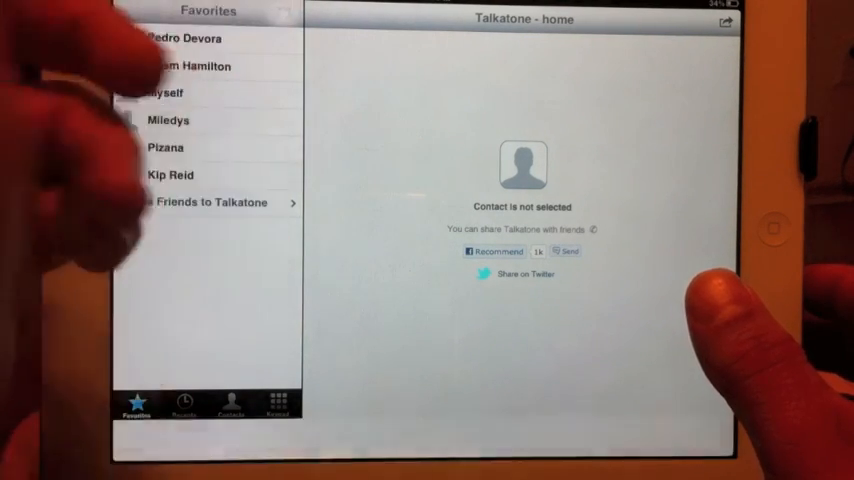
{"action": "left_click", "coordinate": [284, 12]}
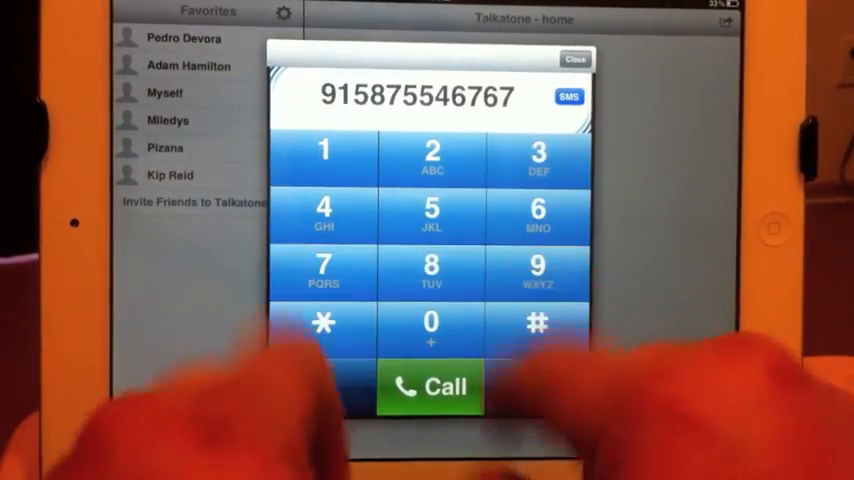
- Dismiss the dial pad, returning to the Favorites list
{"action": "left_click", "coordinate": [428, 388]}
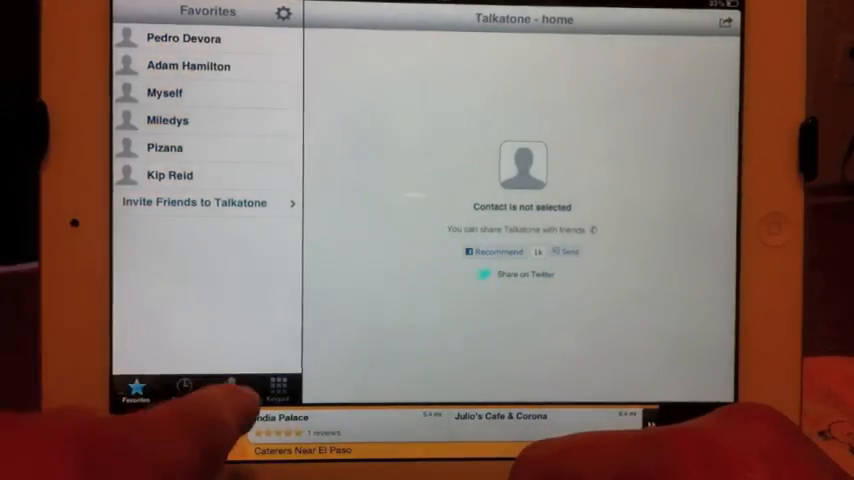
- Find At&t in the full contacts list and show its contact info
{"action": "left_click", "coordinate": [230, 388]}
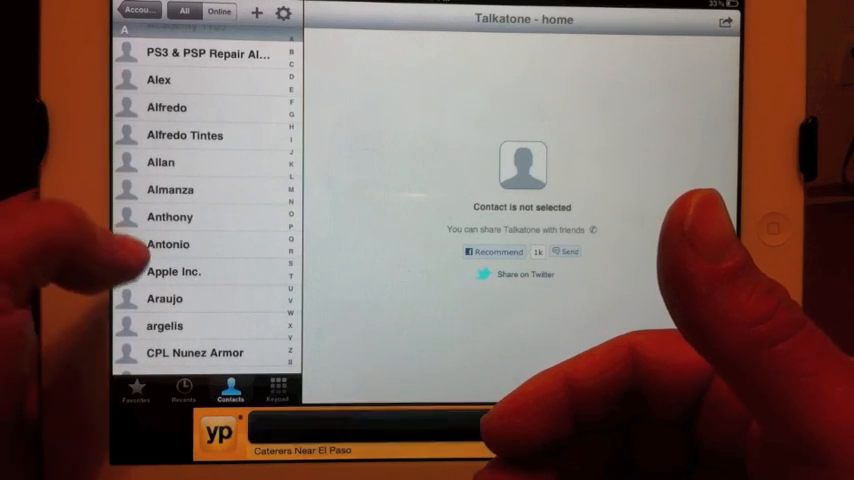
{"action": "scroll", "scroll_direction": "down", "scroll_amount": 3}
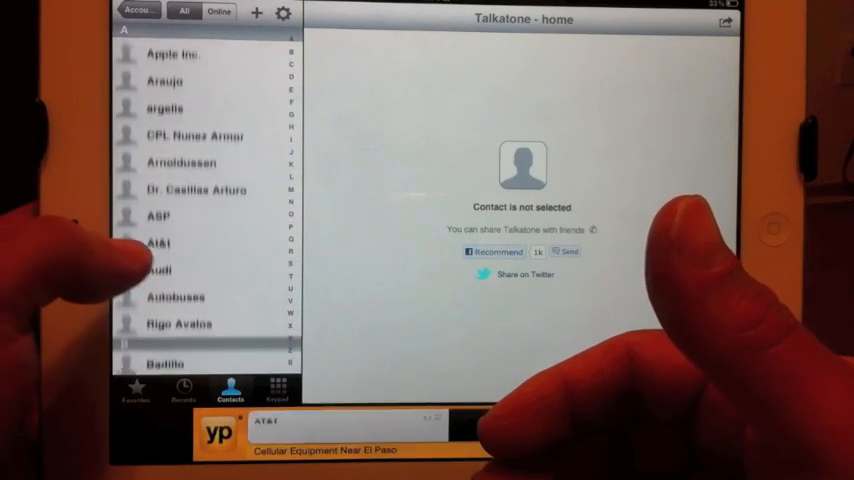
{"action": "scroll", "scroll_direction": "down", "scroll_amount": 3}
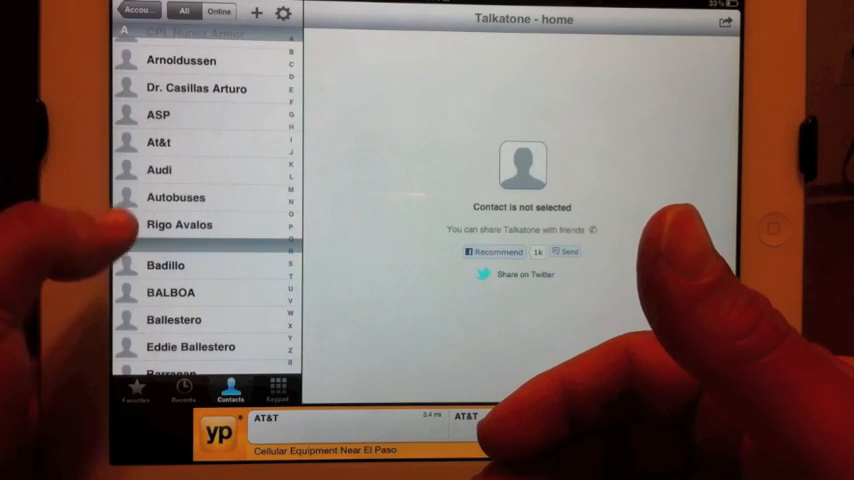
{"action": "scroll", "scroll_direction": "down", "scroll_amount": 3}
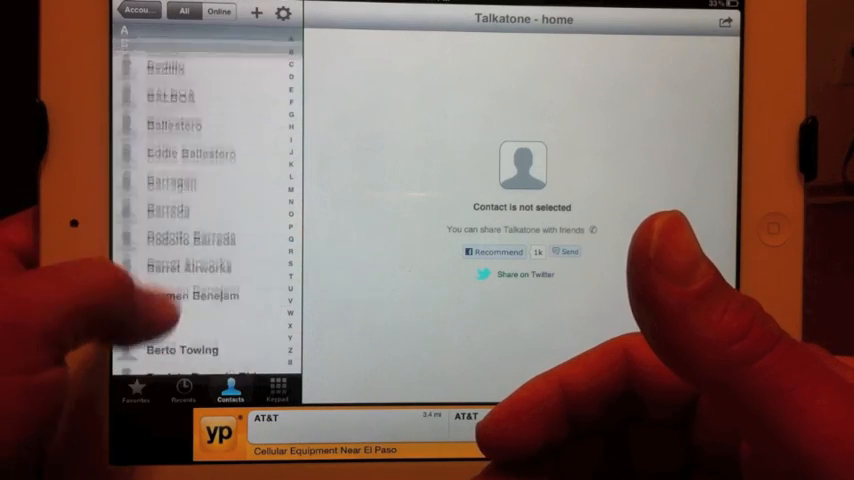
{"action": "left_click", "coordinate": [156, 128]}
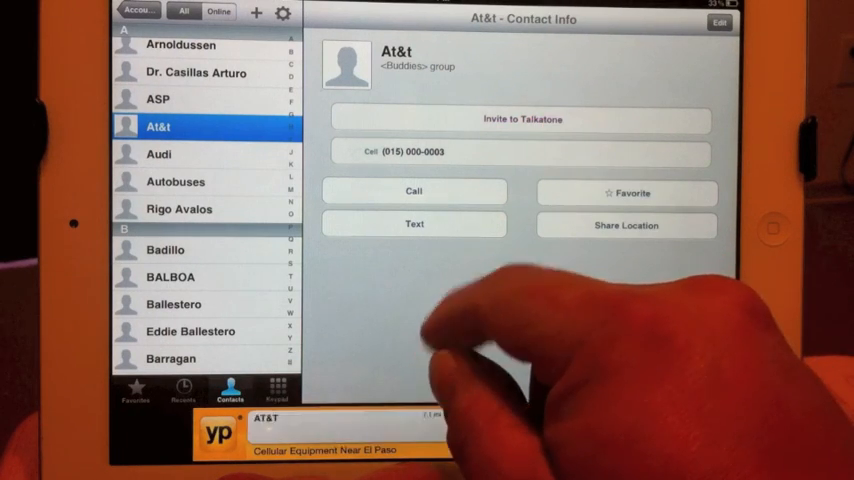
- Start a text conversation with At&t from its contact info
{"action": "left_click", "coordinate": [414, 224]}
{"action": "type", "text": "M"}
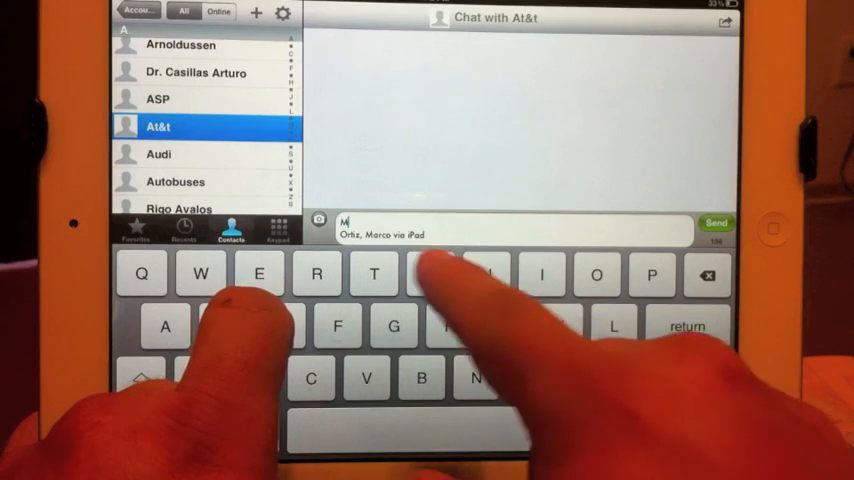
- Complete the message 'My money, give me' and send it to At&t
{"action": "type", "text": "y money, give me"}
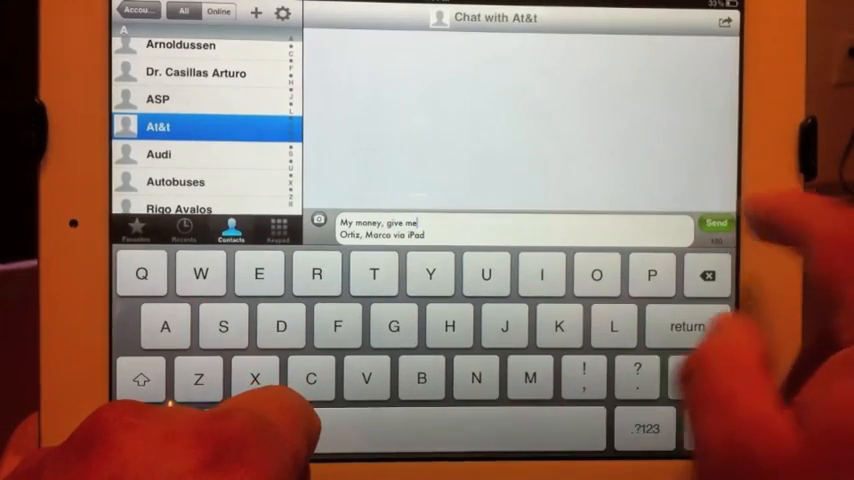
{"action": "left_click", "coordinate": [716, 224]}
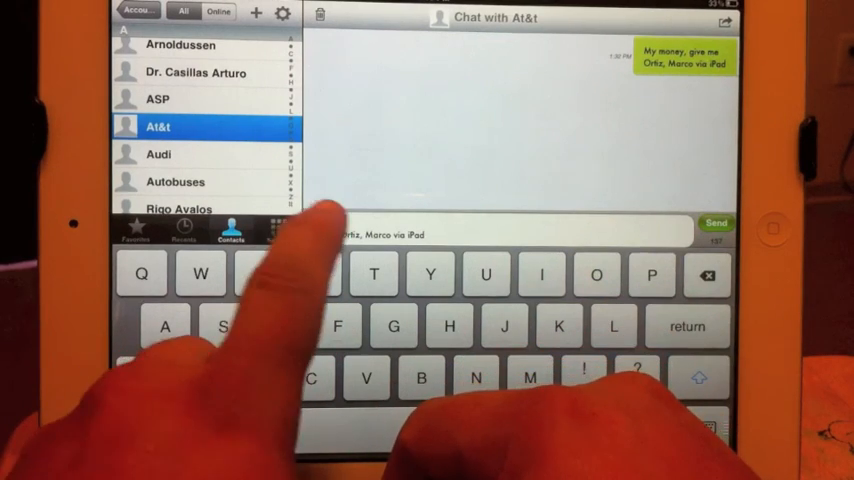
- Leave the chat via the dial pad and return to the contacts list
{"action": "left_click", "coordinate": [318, 218]}
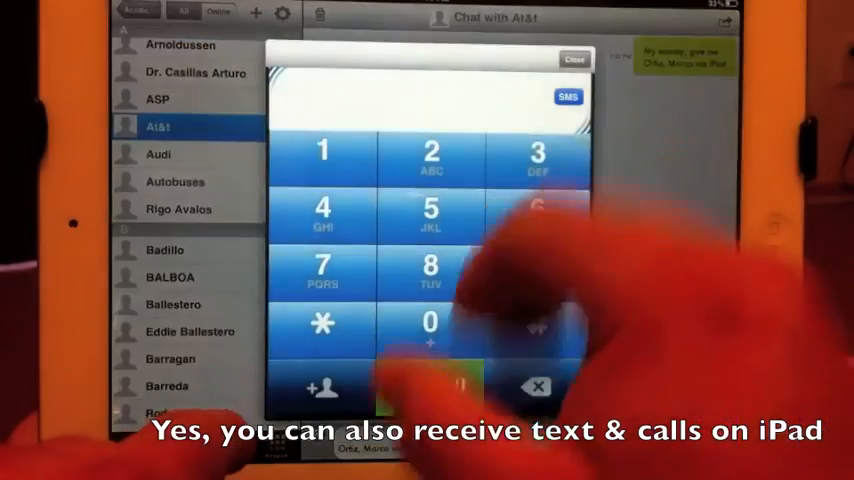
{"action": "left_click", "coordinate": [572, 58]}
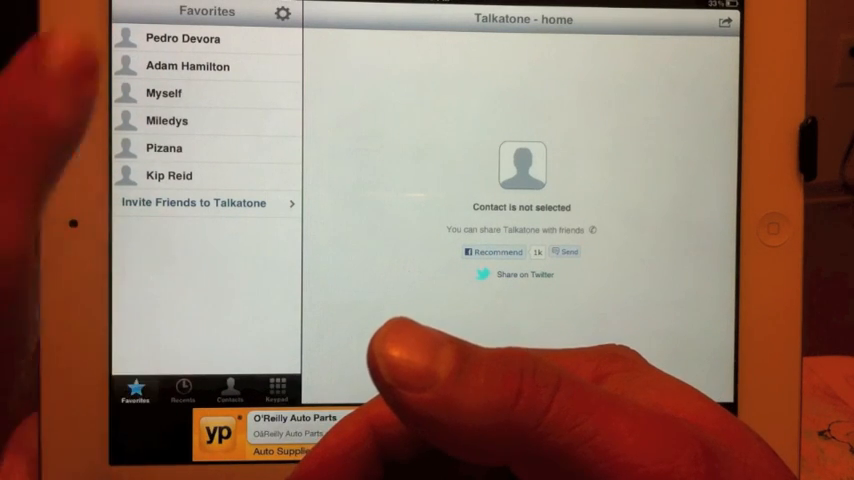
{"action": "left_click", "coordinate": [230, 390]}
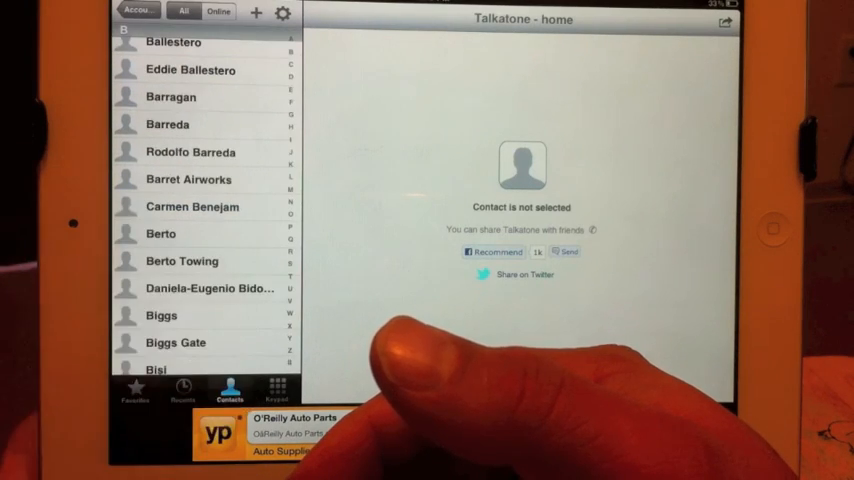